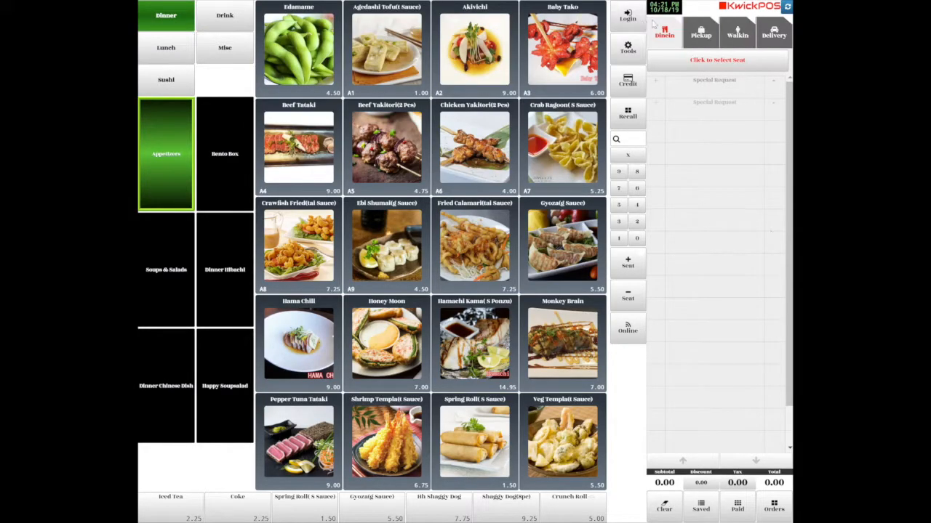
Go to the Back Office Menu section and show the Category list with item counts and prices
left_click(627, 14)
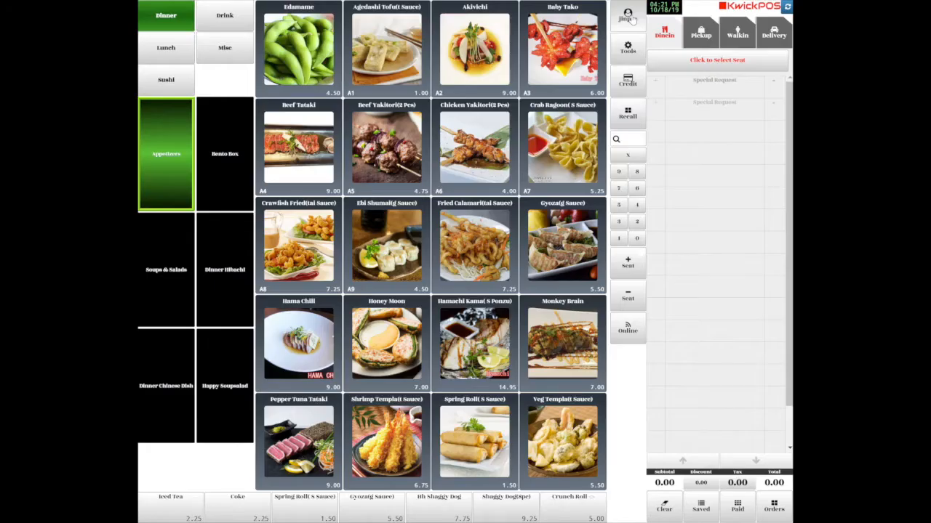
left_click(629, 46)
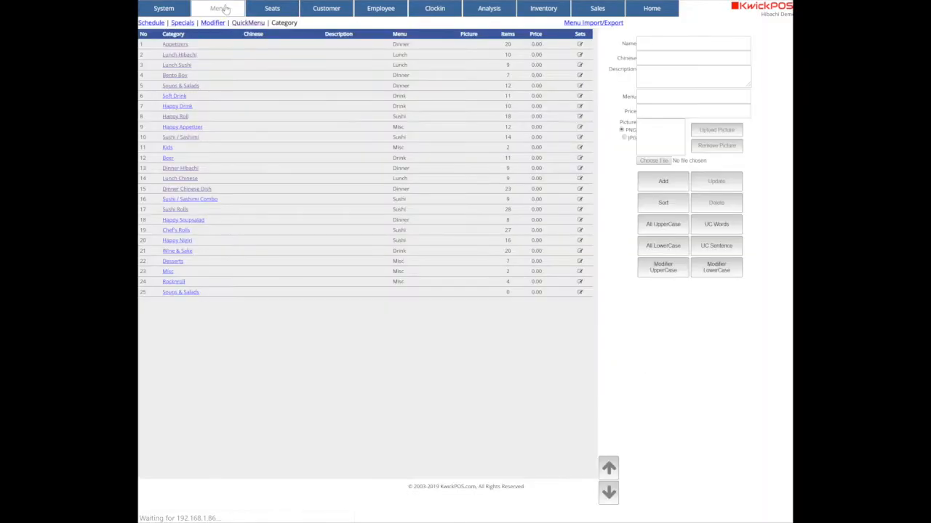
left_click(174, 44)
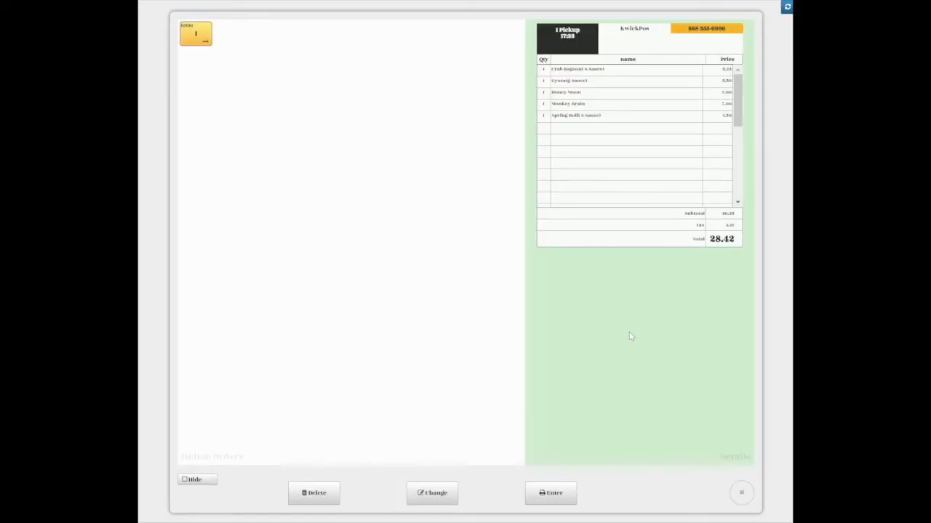
mouse_move(458, 355)
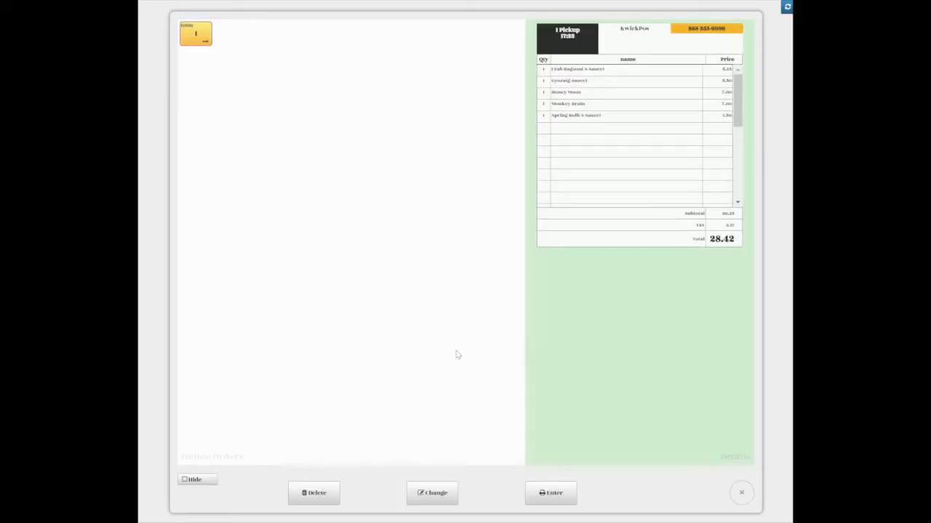